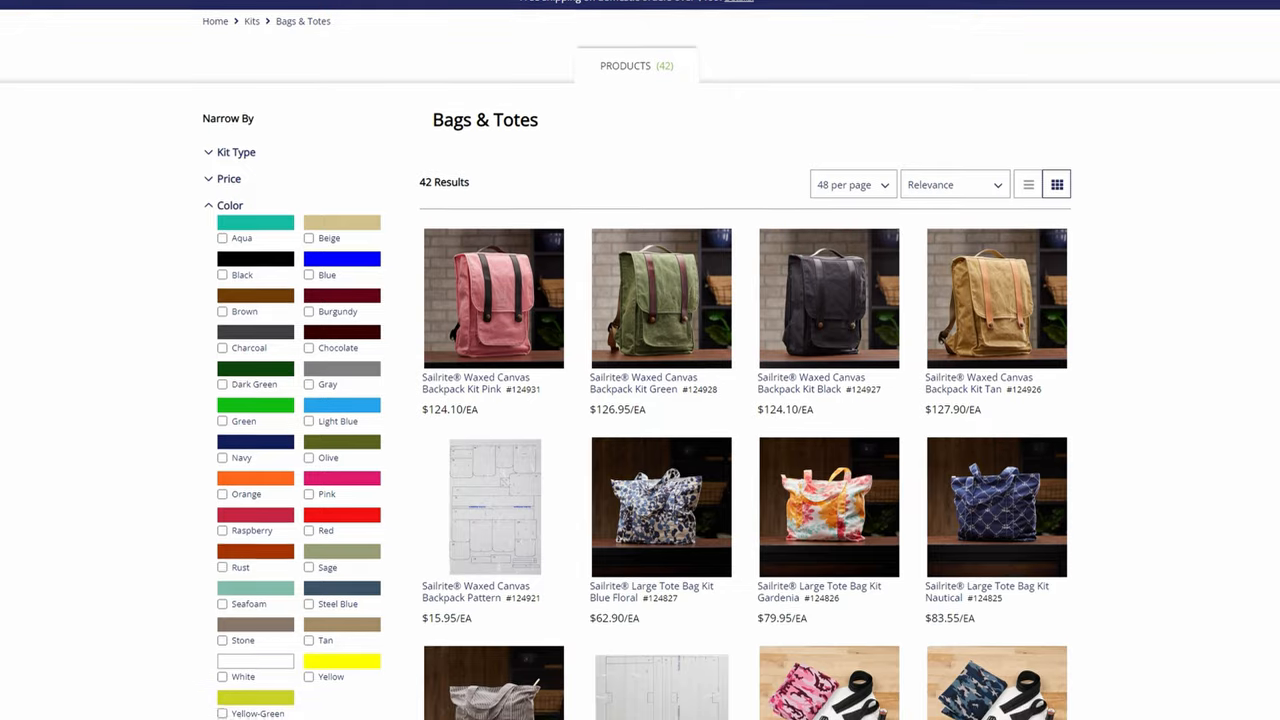
scroll("down", 3)
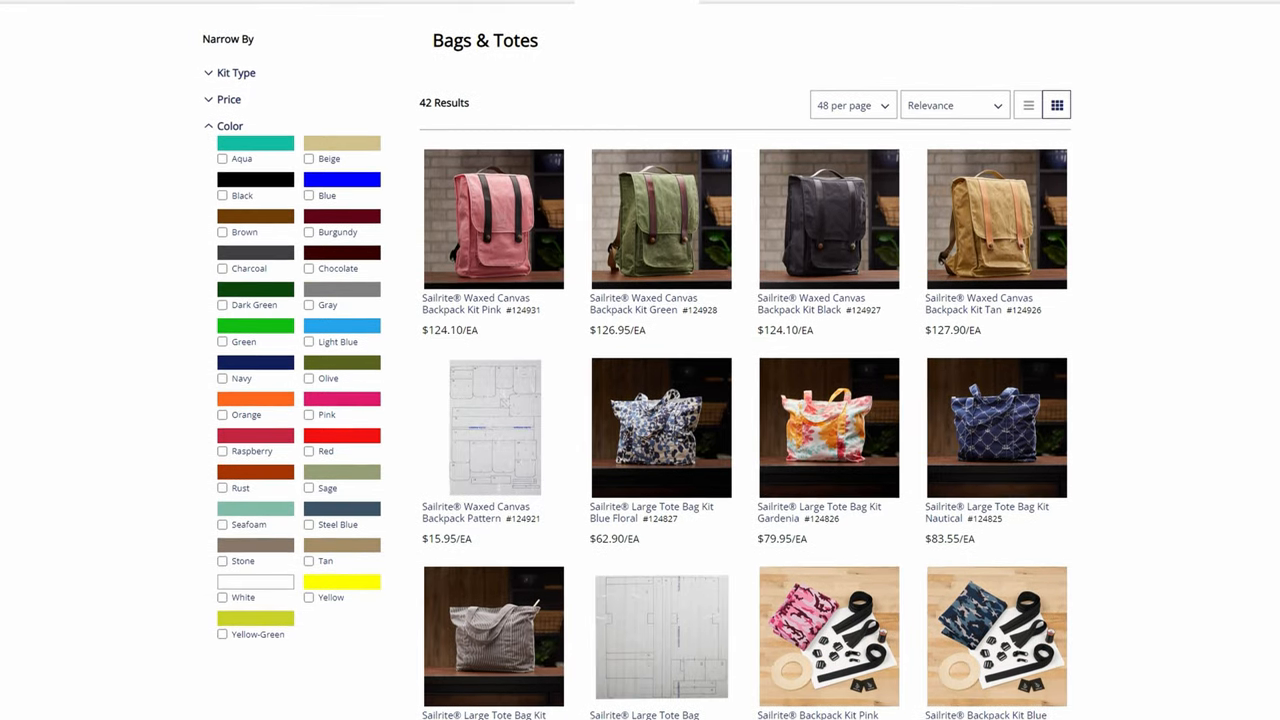
scroll("down", 3)
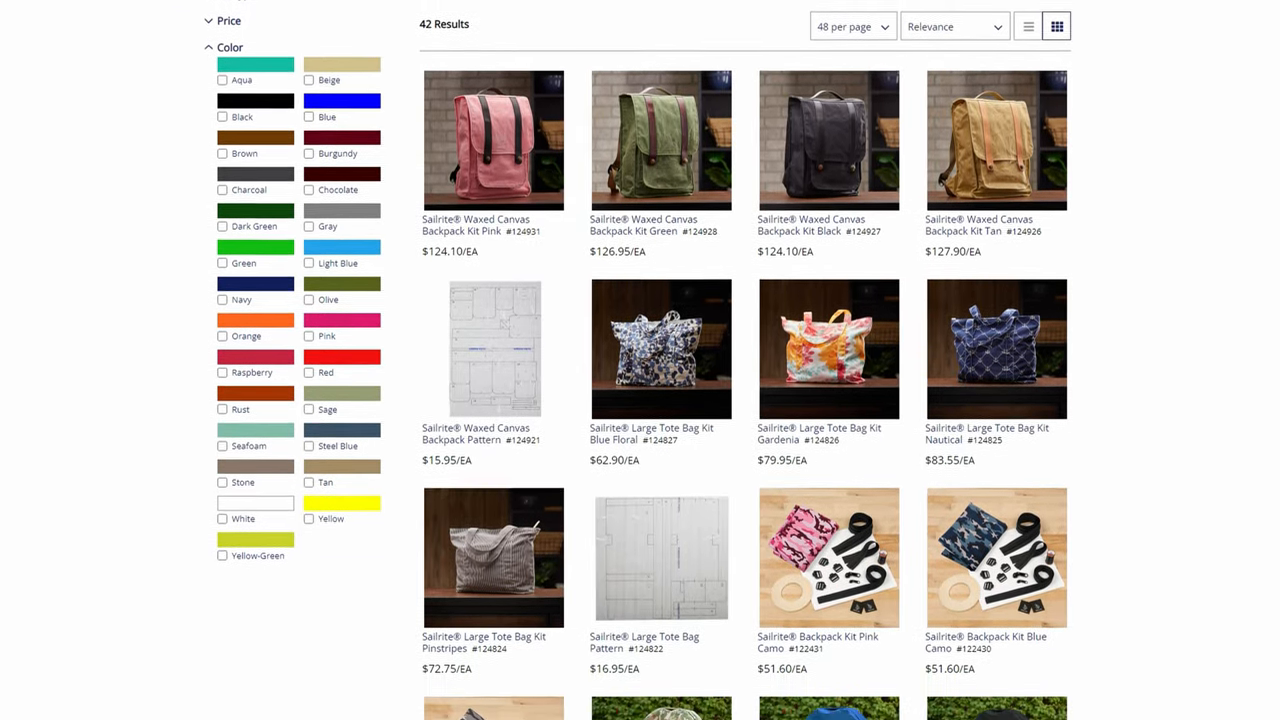
scroll("down", 3)
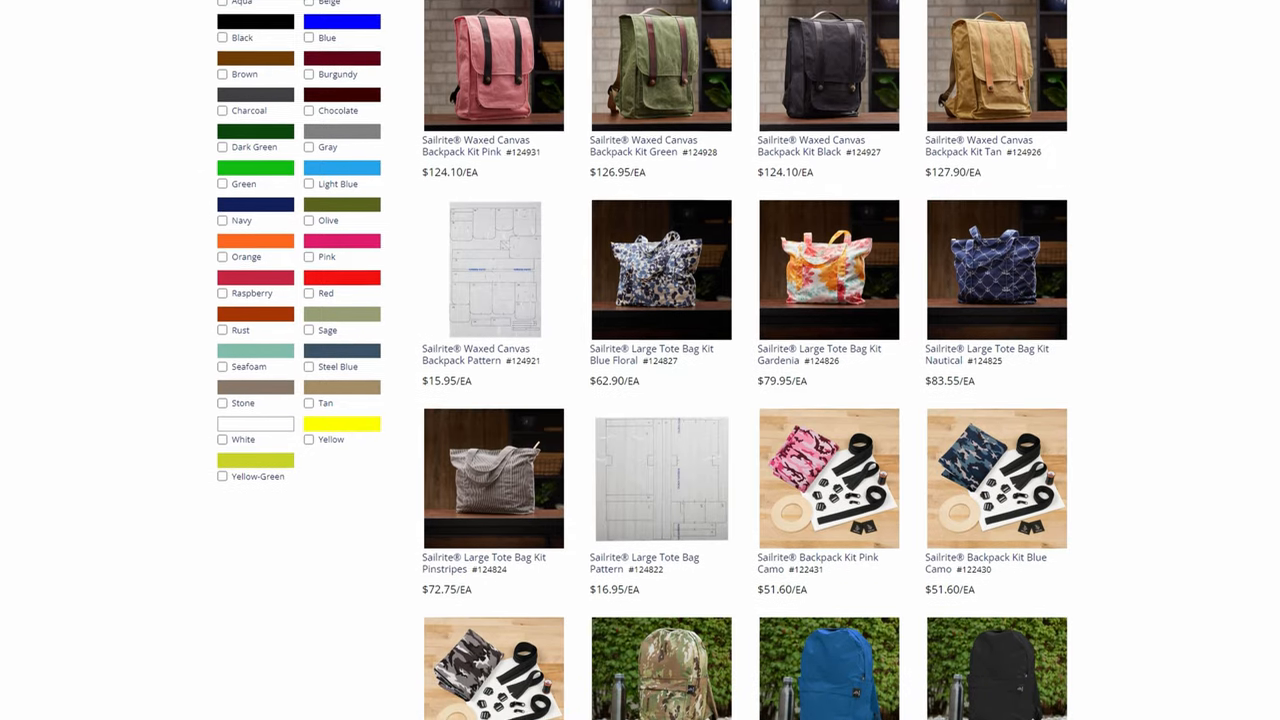
scroll("down", 3)
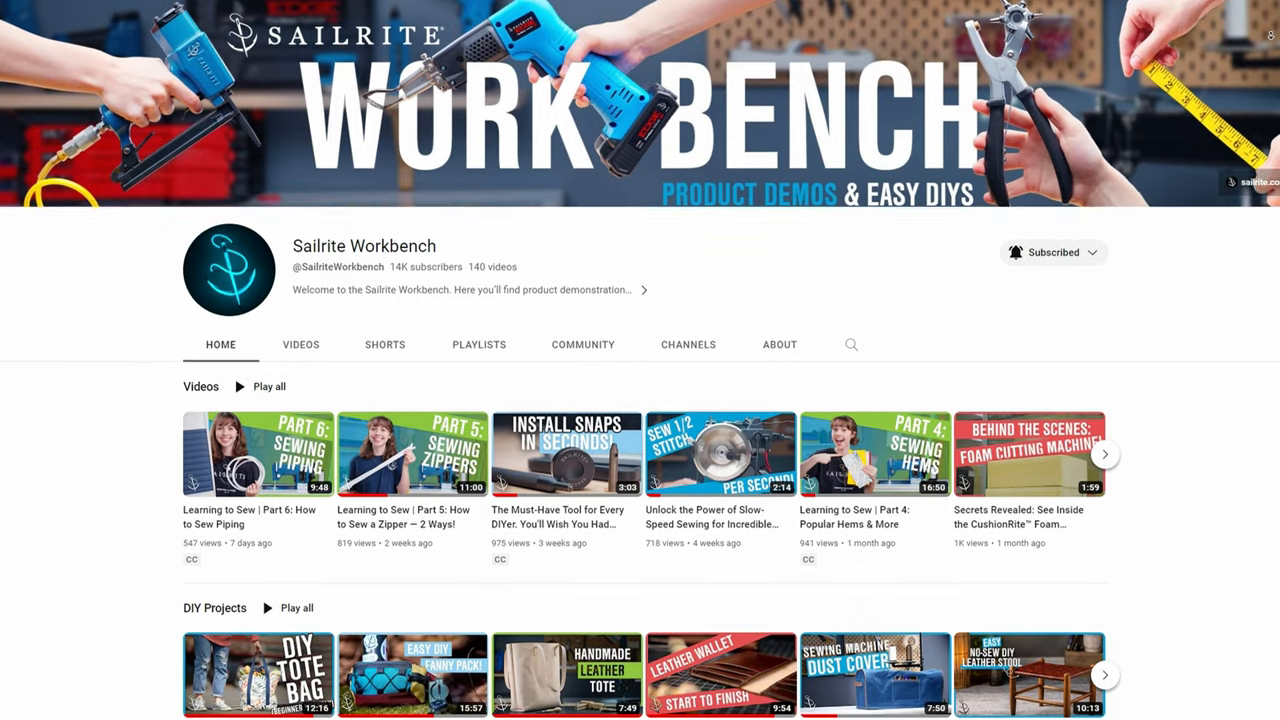
scroll("down", 3)
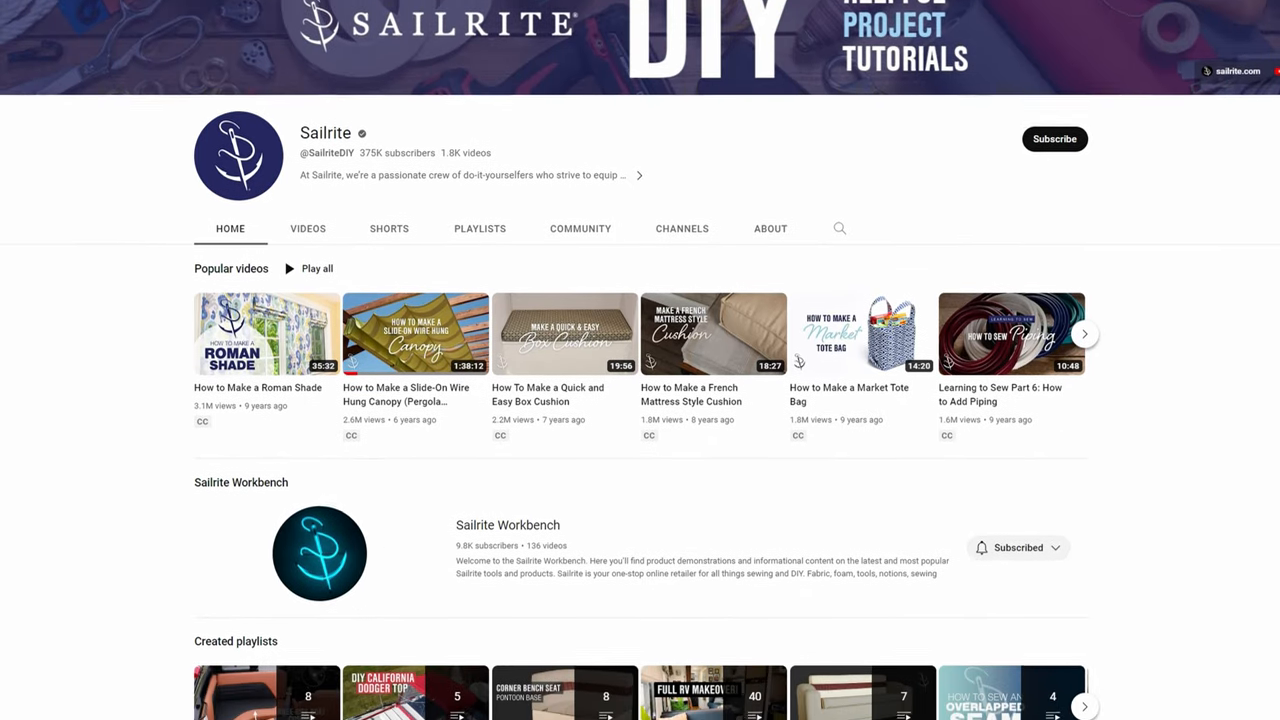
scroll("down", 3)
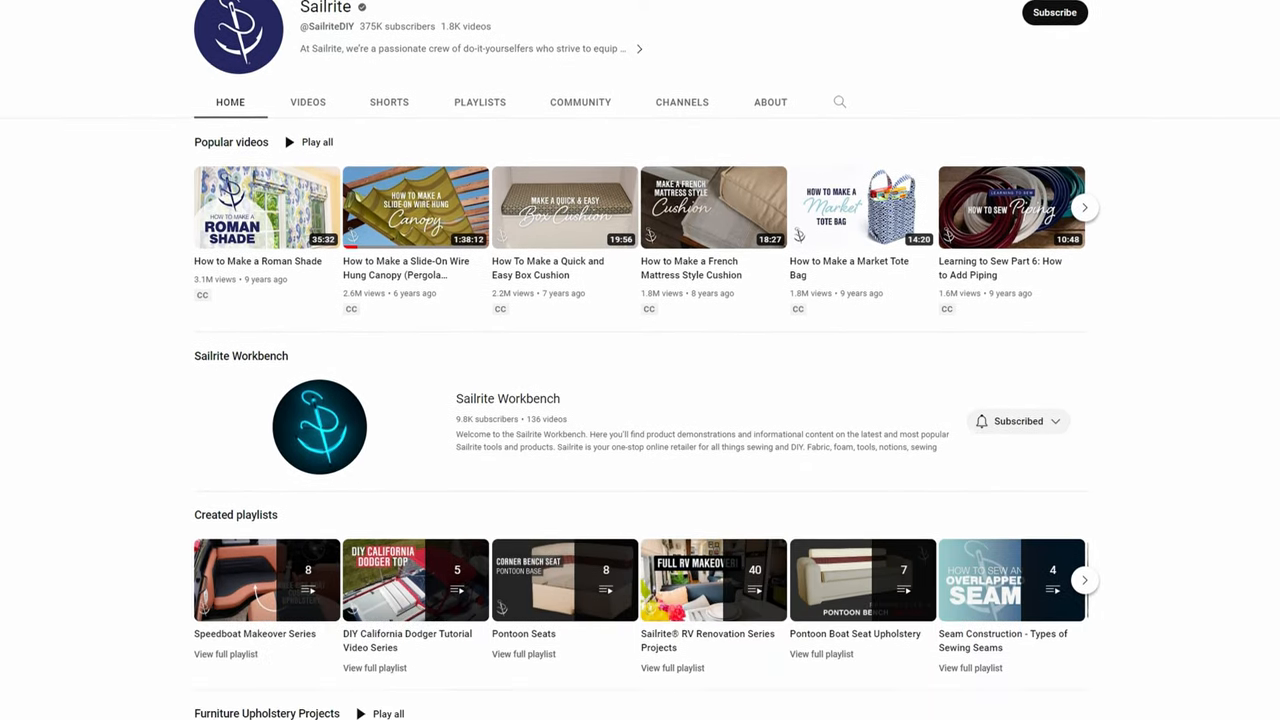